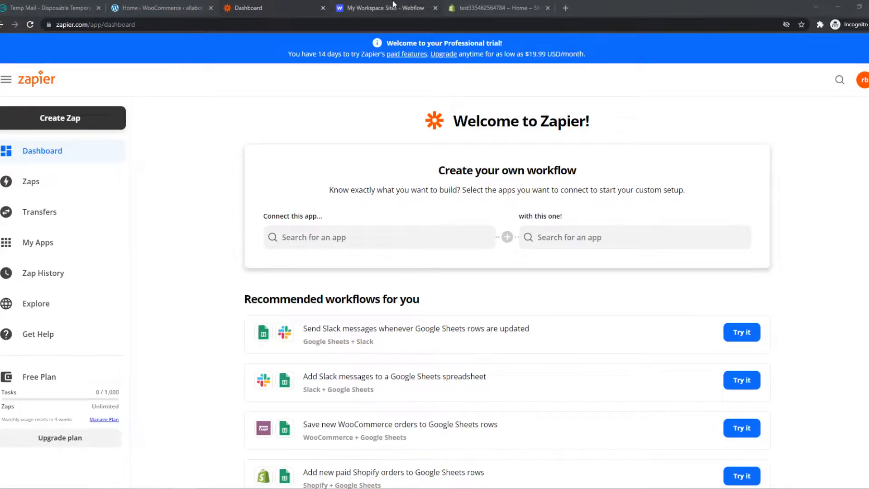
- Look at the Webflow sites dashboard, then switch to the Shopify store admin
{"action": "left_click", "coordinate": [382, 8]}
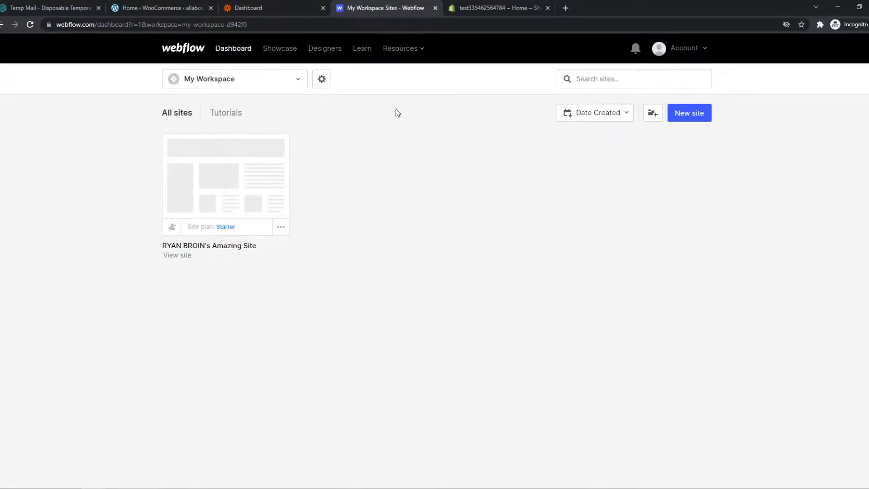
{"action": "left_click", "coordinate": [496, 9]}
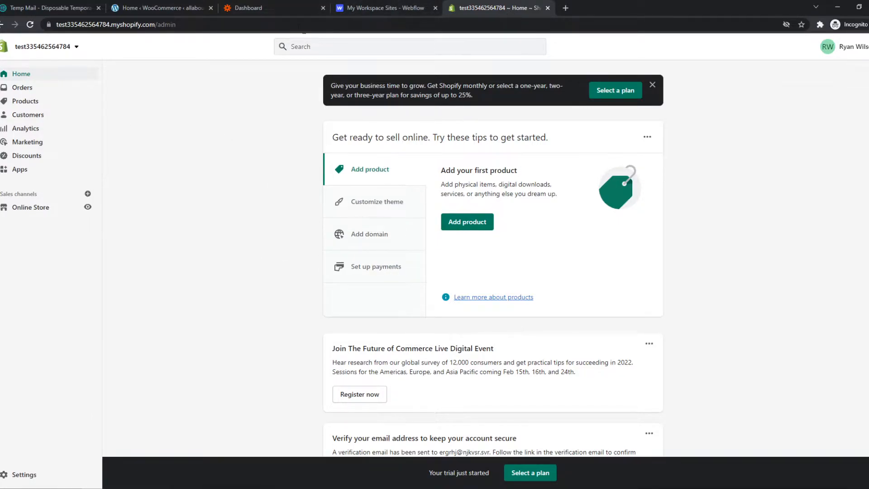
- Return to the Zapier dashboard tab
{"action": "left_click", "coordinate": [253, 8]}
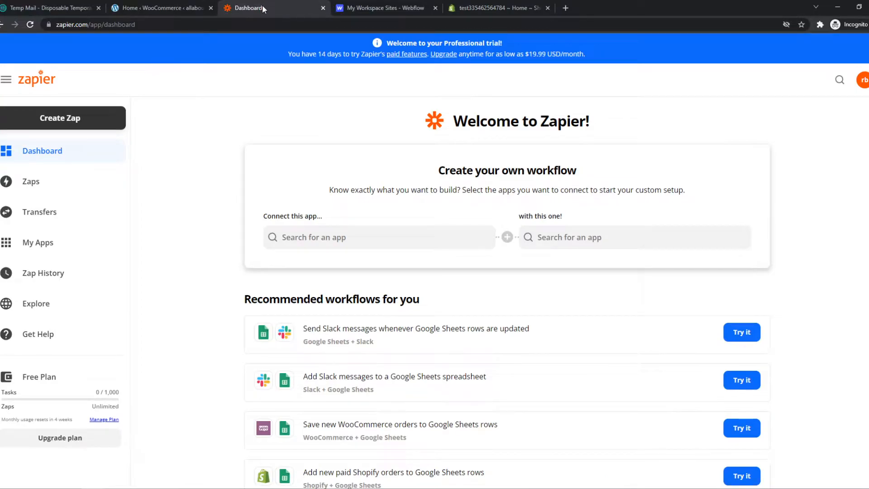
{"action": "mouse_move", "coordinate": [332, 175]}
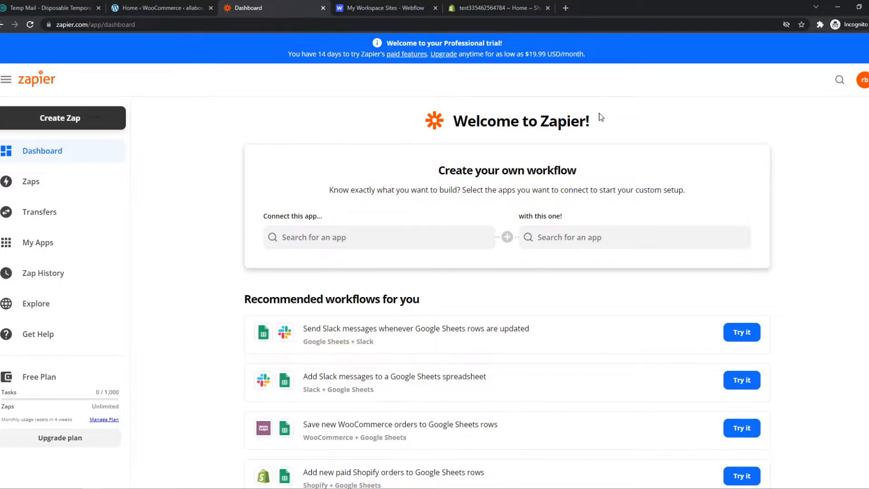
{"action": "mouse_move", "coordinate": [458, 4]}
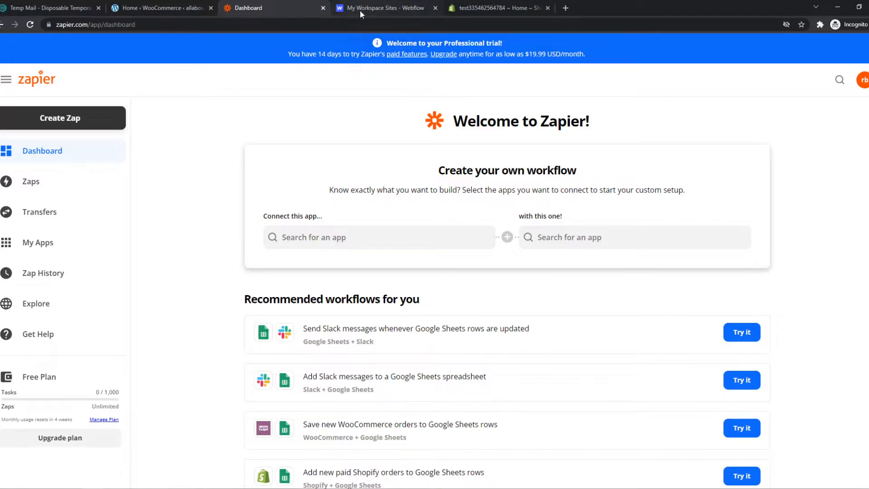
{"action": "mouse_move", "coordinate": [60, 117]}
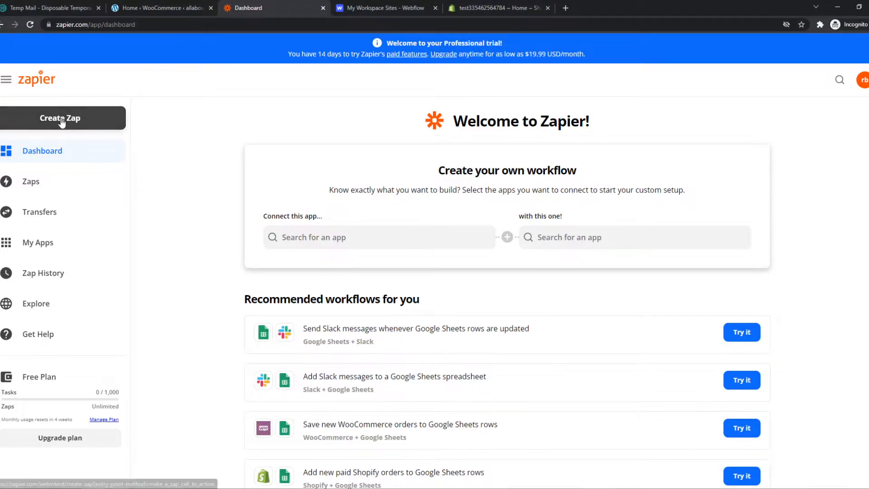
- Create a new zap with Webflow as the trigger app and New Order as its event
{"action": "left_click", "coordinate": [60, 117]}
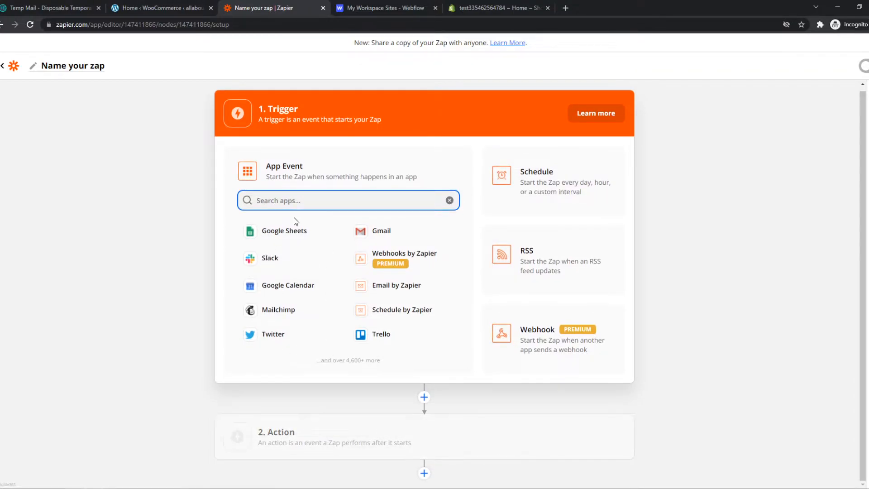
{"action": "mouse_move", "coordinate": [82, 348]}
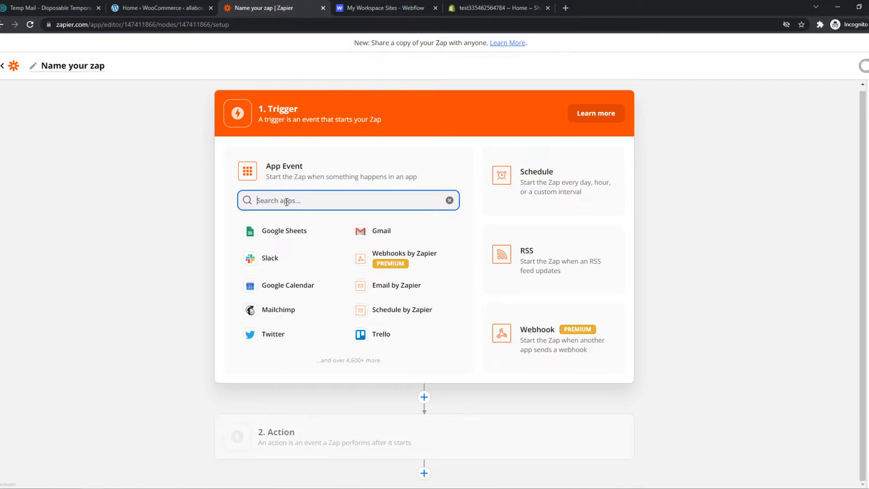
{"action": "type", "text": "webf"}
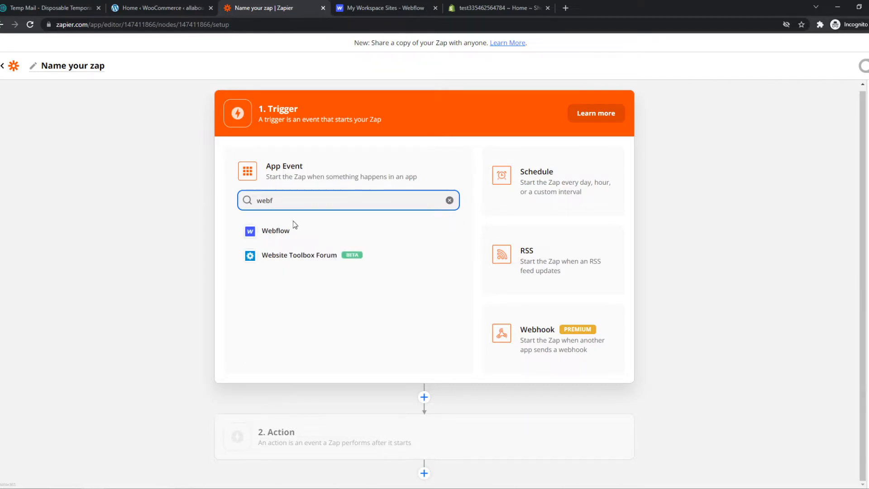
{"action": "left_click", "coordinate": [275, 230]}
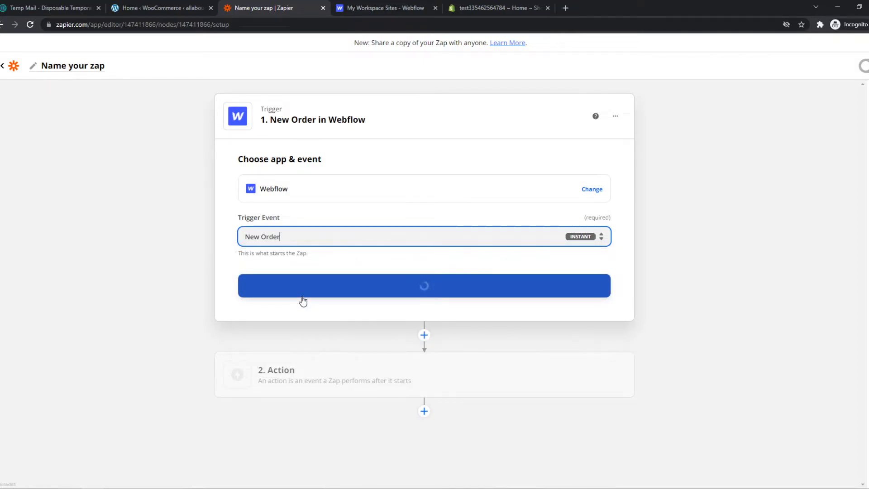
{"action": "left_click", "coordinate": [424, 285]}
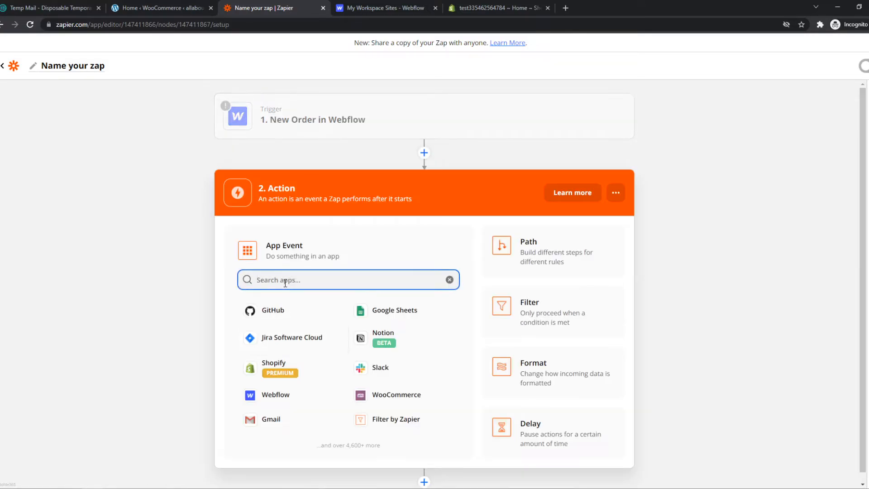
- Make the action step Shopify with Create Customer as the action event
{"action": "type", "text": "shopi"}
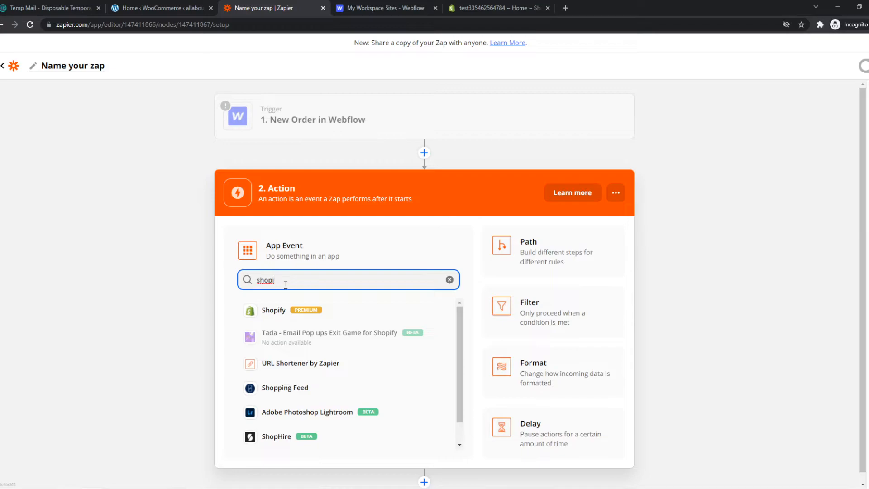
{"action": "left_click", "coordinate": [273, 310]}
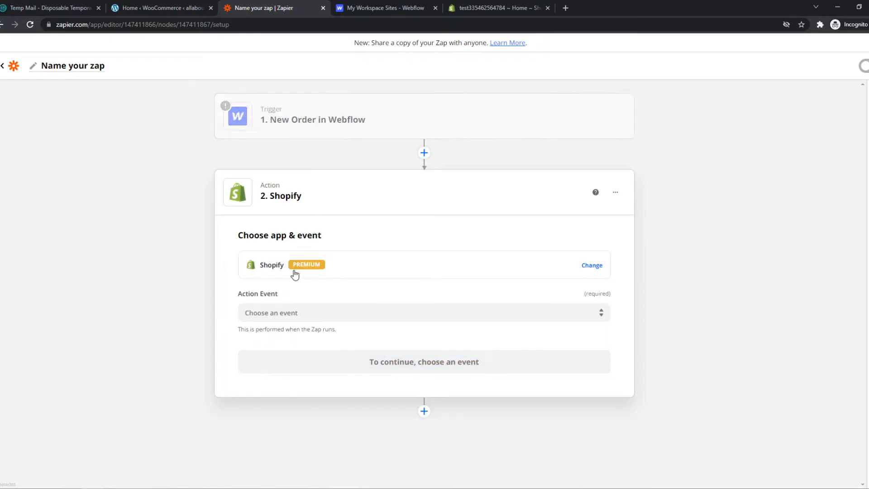
{"action": "left_click", "coordinate": [423, 312]}
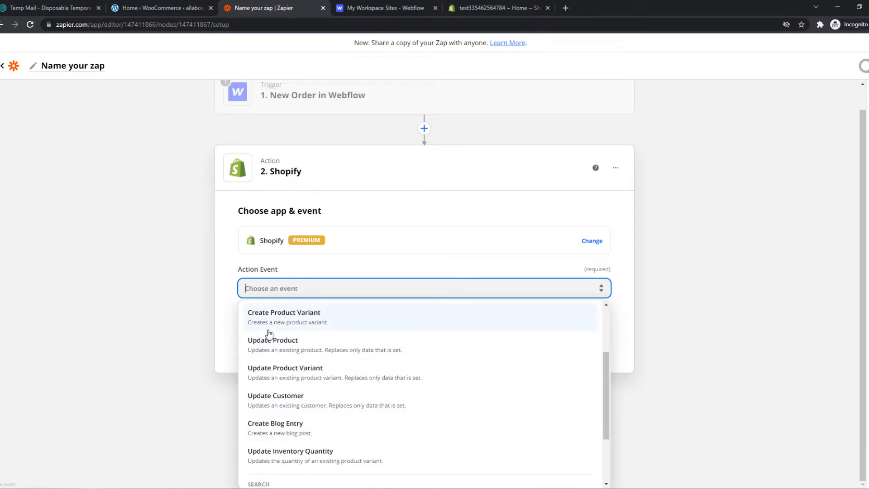
{"action": "scroll", "scroll_direction": "down", "scroll_amount": 3}
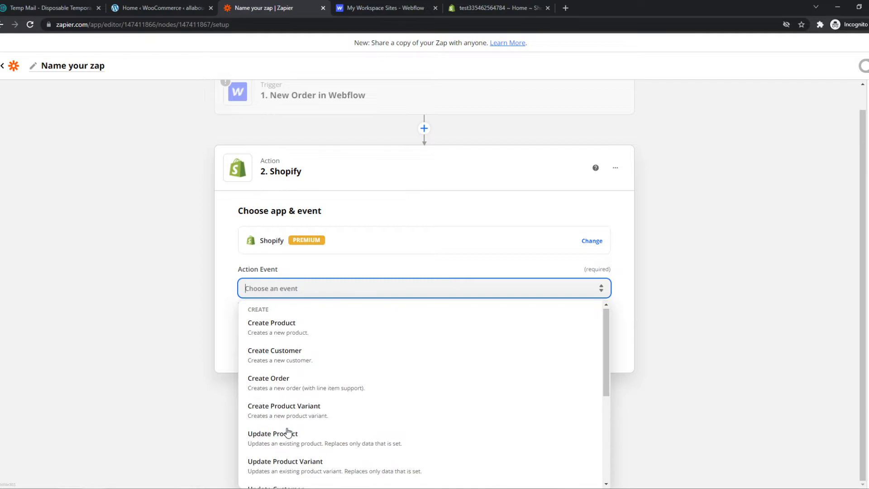
{"action": "left_click", "coordinate": [273, 350]}
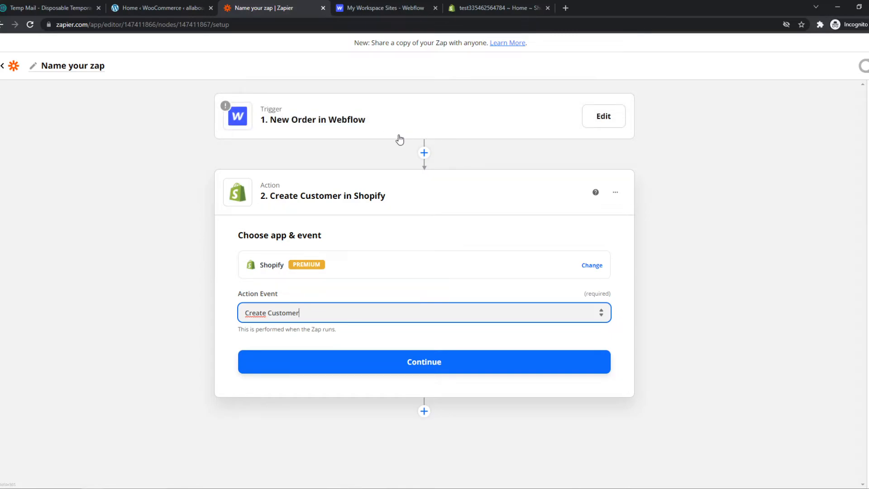
{"action": "mouse_move", "coordinate": [376, 117]}
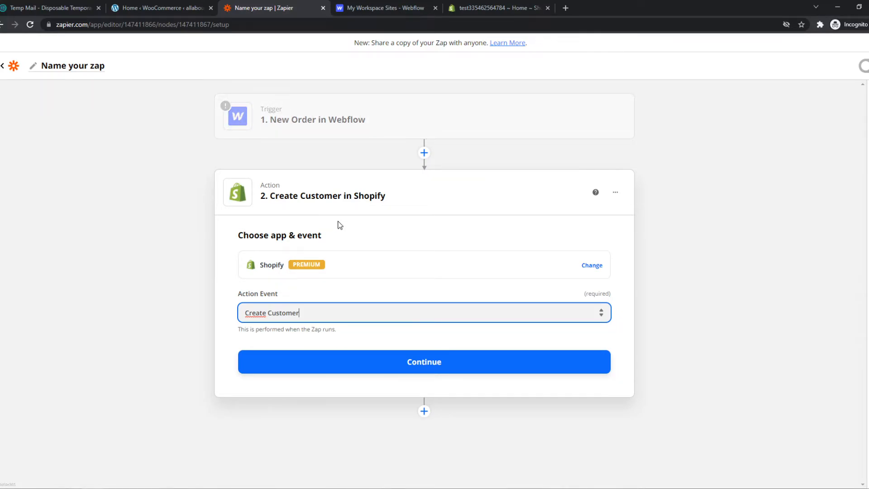
{"action": "mouse_move", "coordinate": [319, 310]}
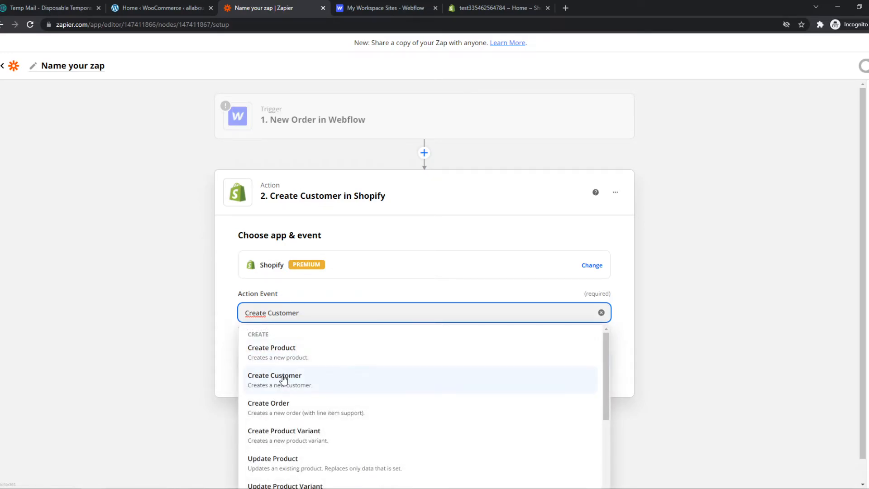
{"action": "left_click", "coordinate": [274, 379]}
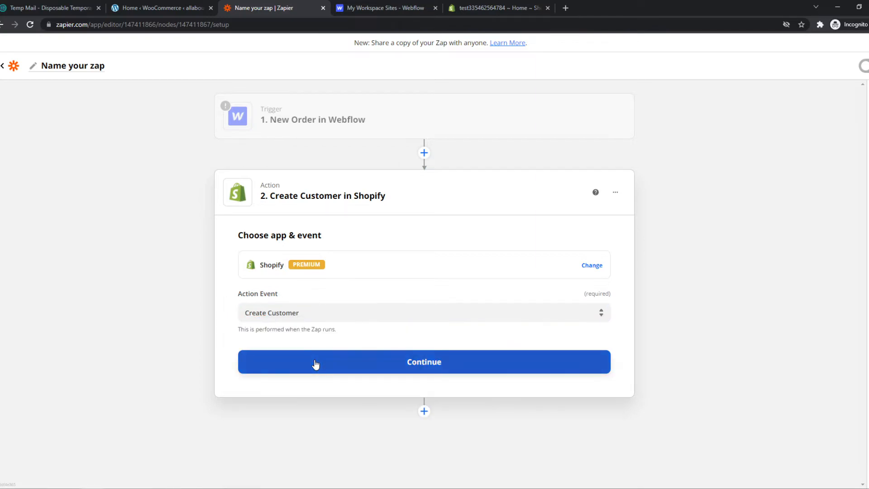
- Confirm the app and event and use the existing Shopify account for the action
{"action": "left_click", "coordinate": [423, 361]}
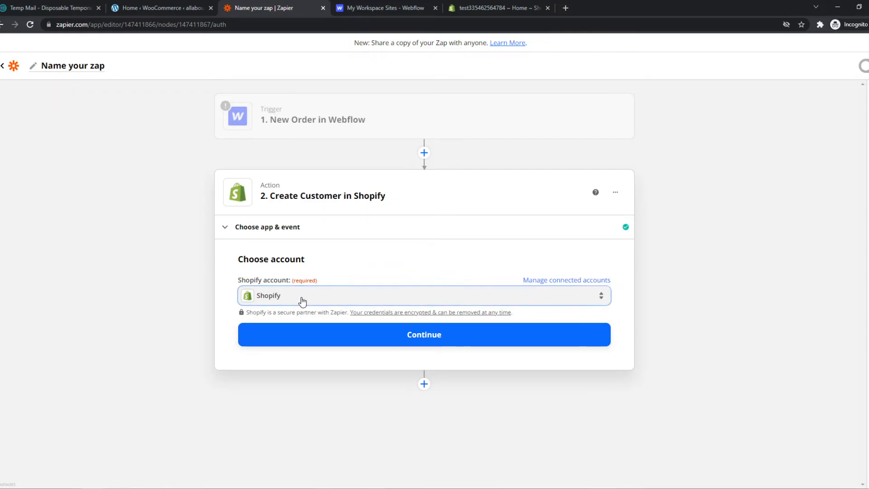
{"action": "left_click", "coordinate": [424, 295]}
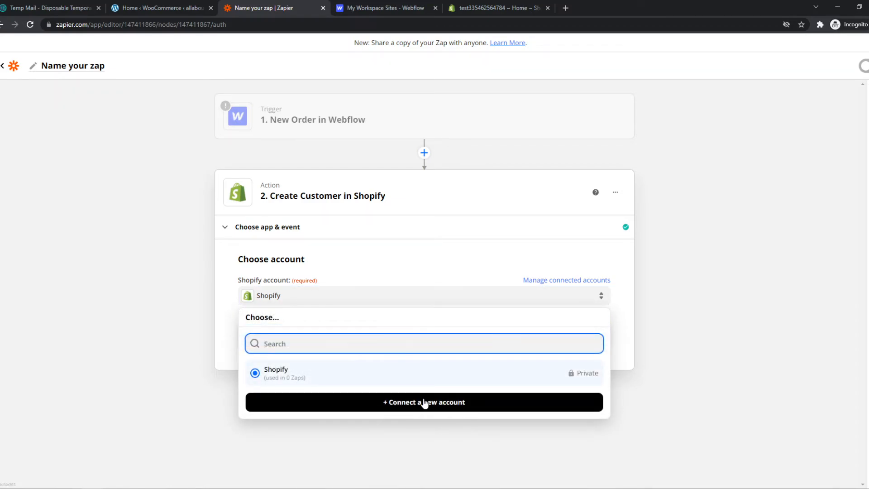
{"action": "left_click", "coordinate": [275, 372]}
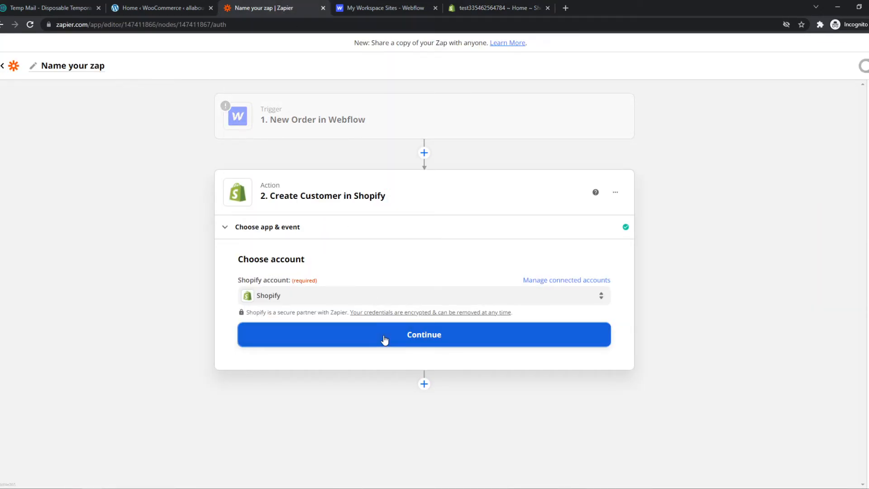
{"action": "left_click", "coordinate": [423, 334]}
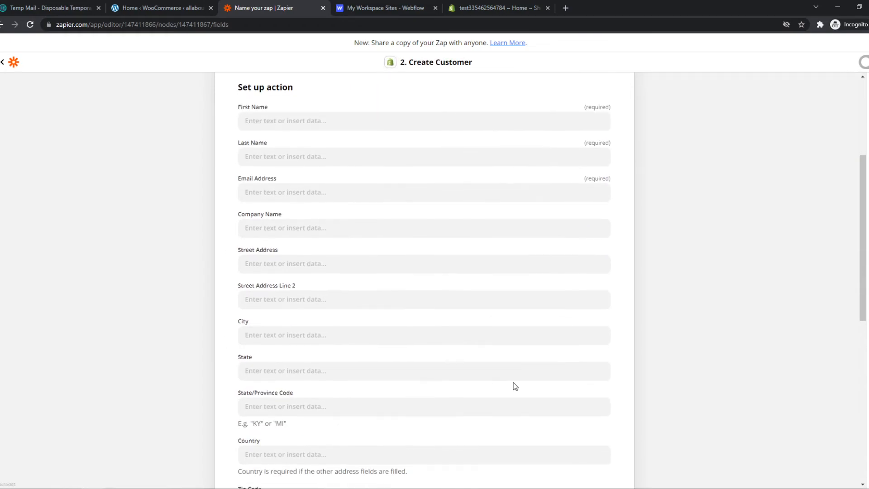
- Scroll to the bottom of the Create Customer field setup form
{"action": "scroll", "scroll_direction": "down", "scroll_amount": 3}
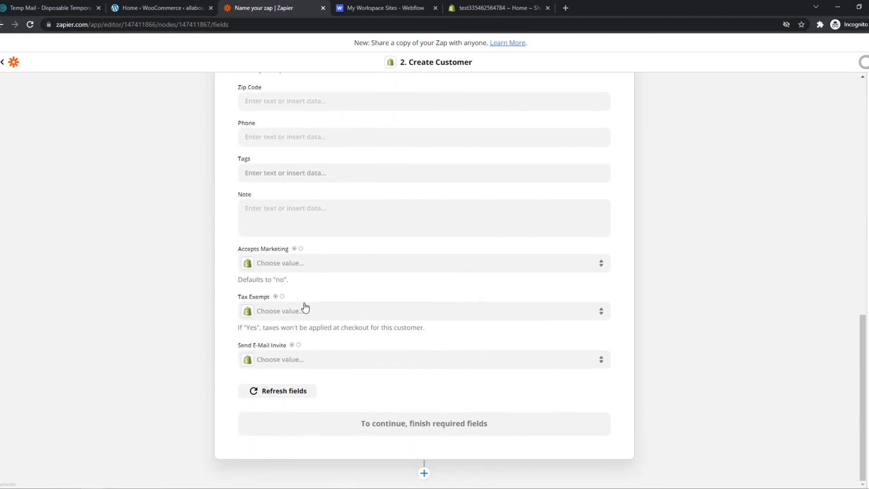